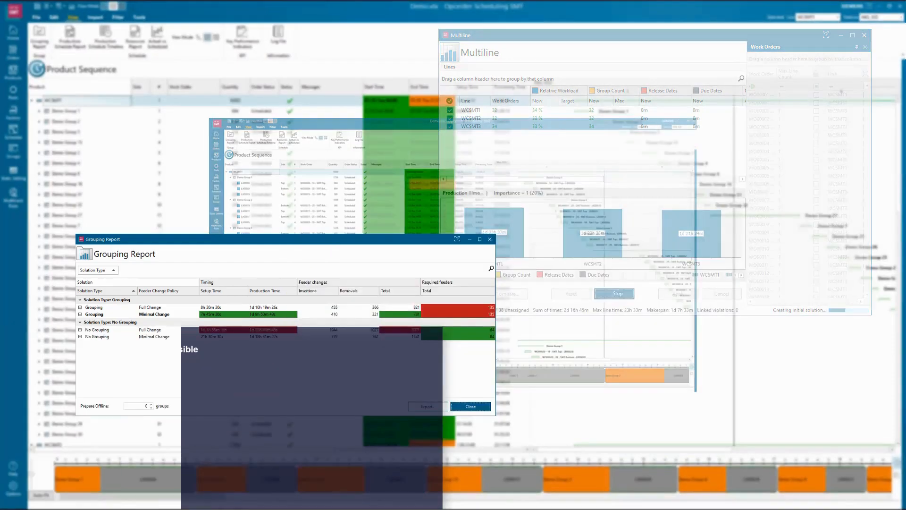
Bring up Multiline balancing of 98 work orders across lines WCSMT1, WCSMT2 and WCSMT3.
click(470, 405)
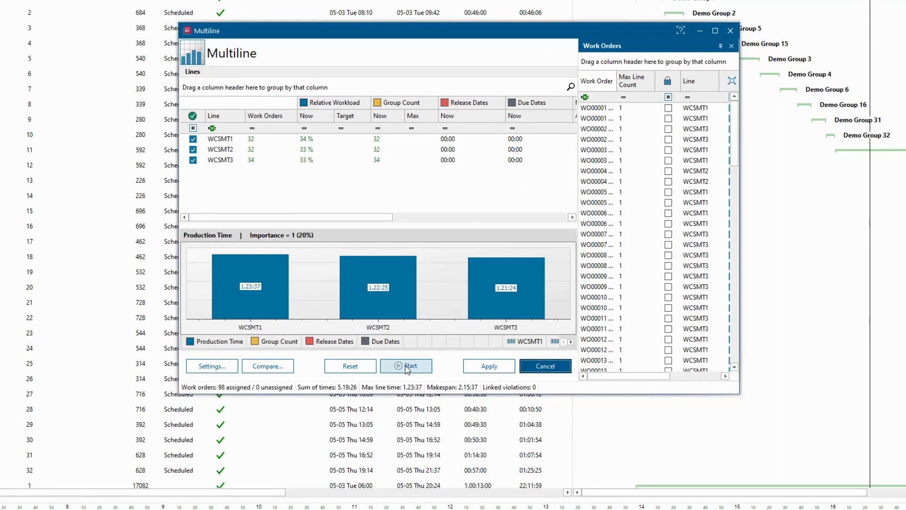
Run and stop the Multiline optimization, cutting summed line times 24.6%, and dismiss the report.
click(406, 365)
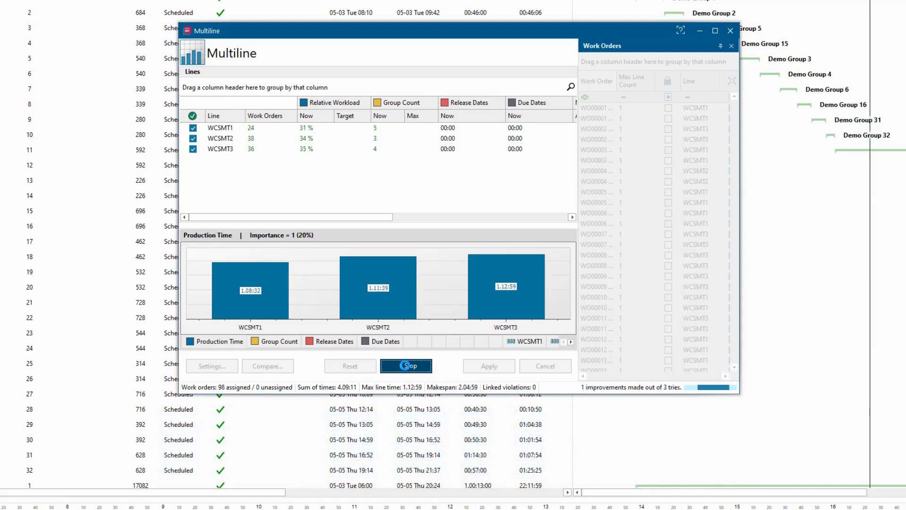
click(406, 365)
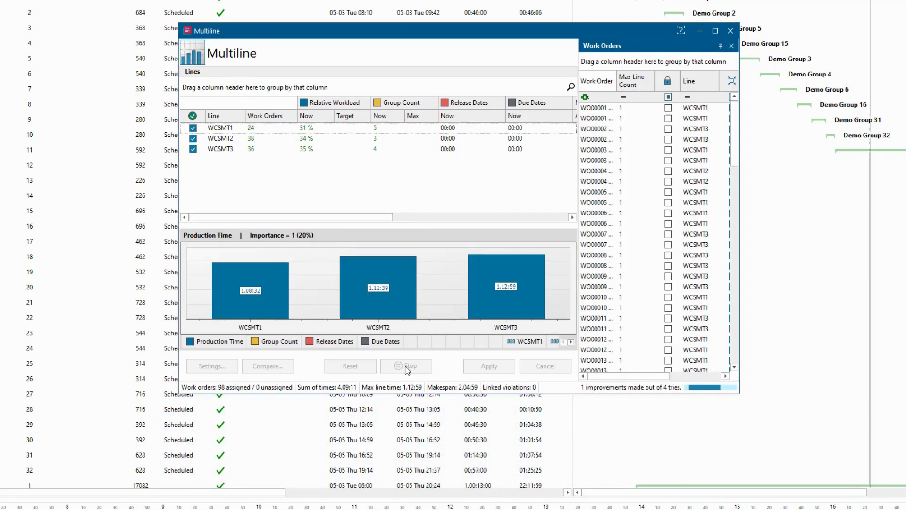
click(406, 365)
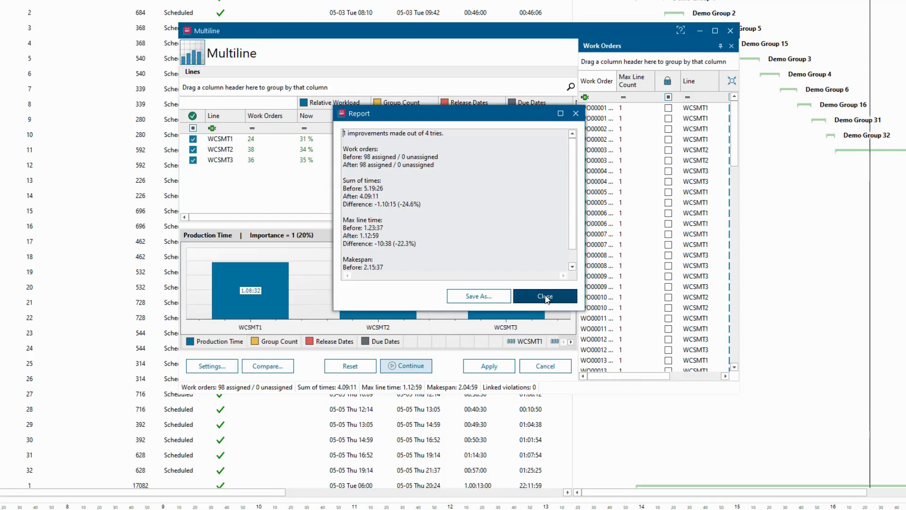
click(544, 295)
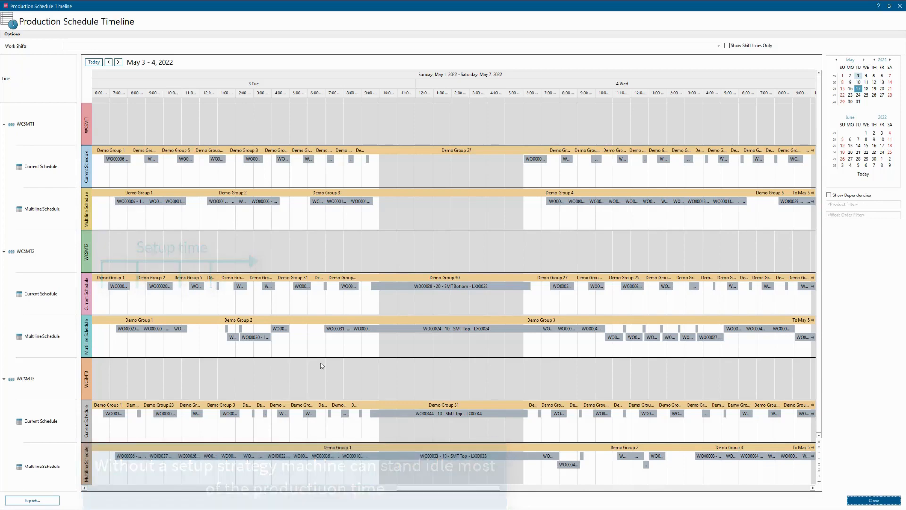
Close the Production Schedule Timeline to return to the product sequence.
click(874, 76)
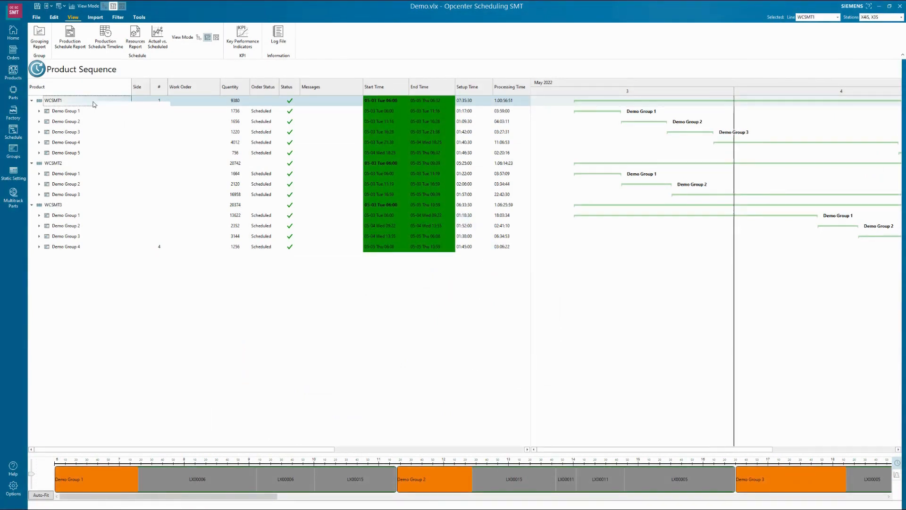
Expand all demo groups on WCSMT1 so each lists its individual work orders.
right_click(92, 100)
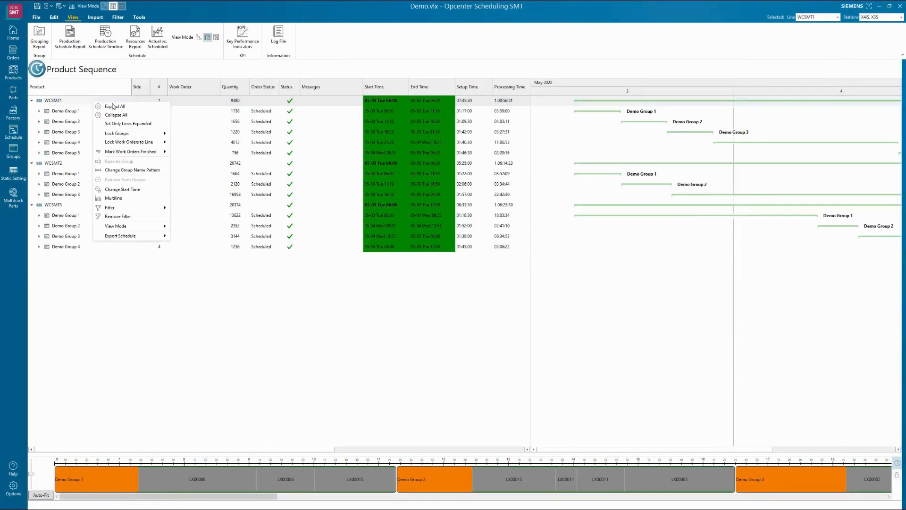
click(116, 106)
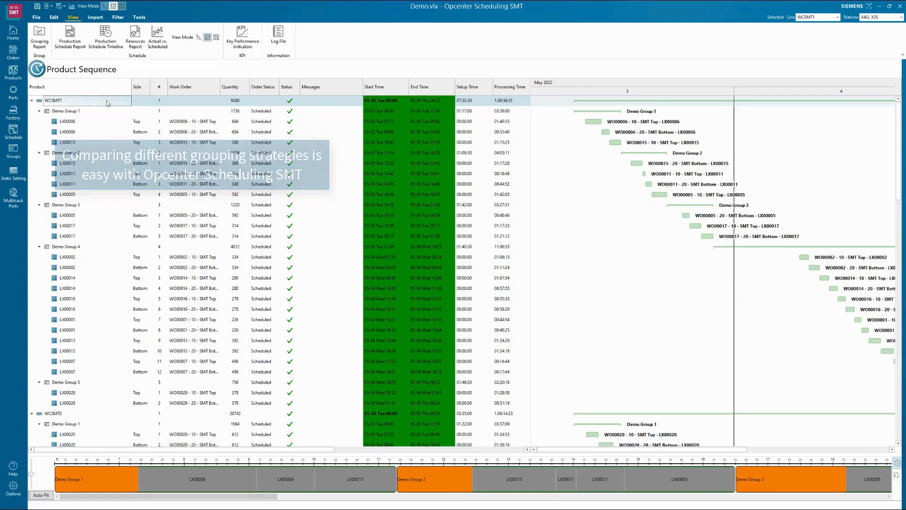
click(38, 37)
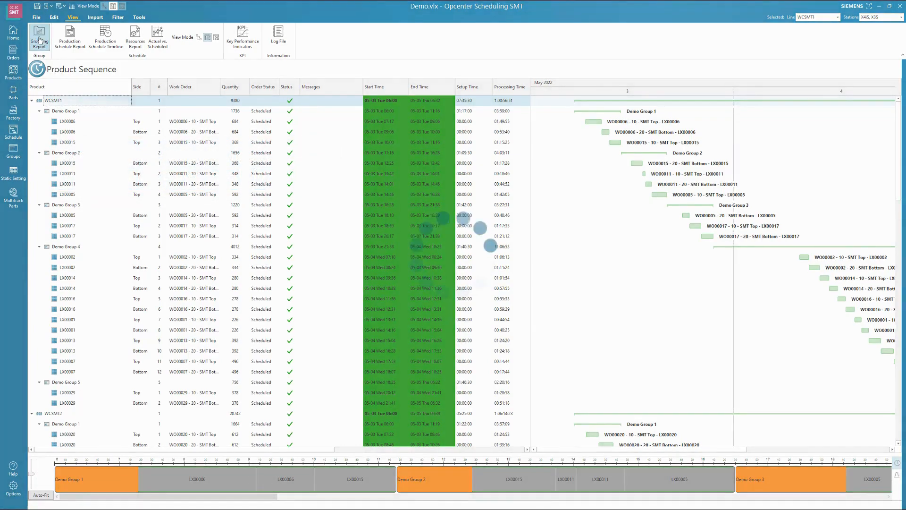
click(38, 37)
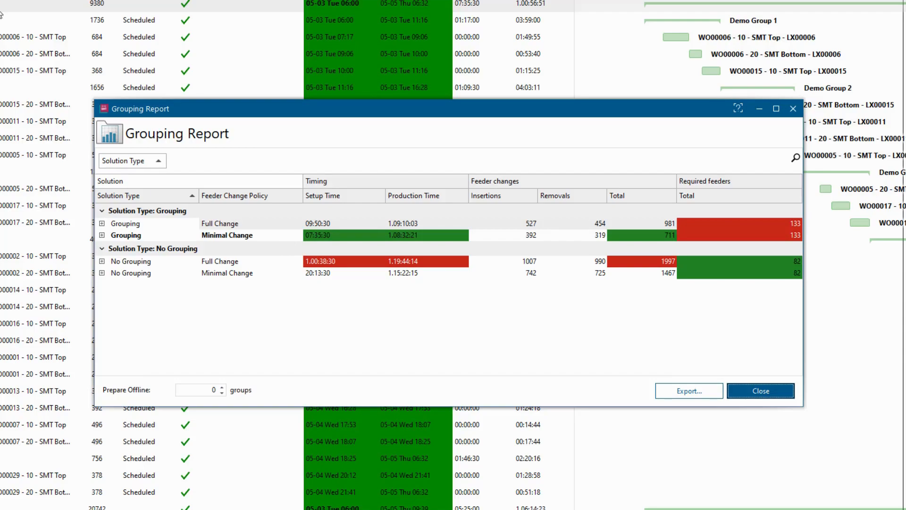
click(760, 391)
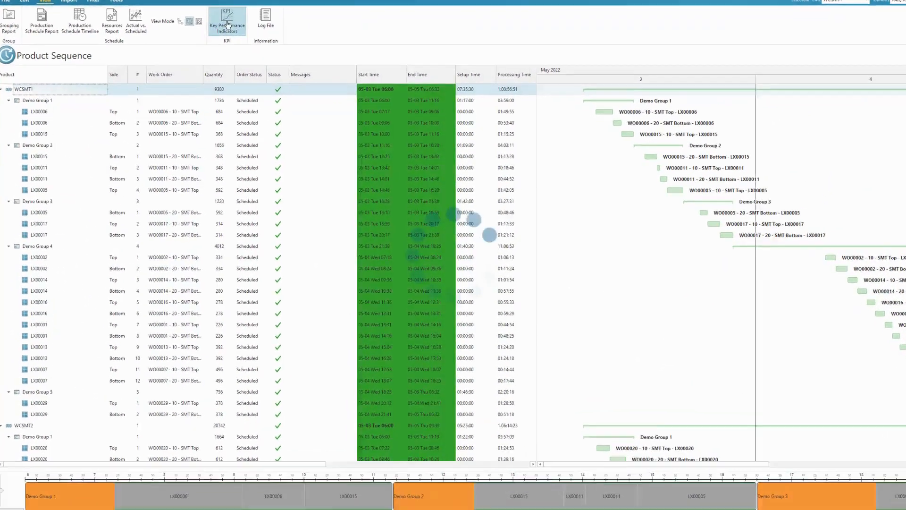
Show Key Performance Indicators for the three lines and start comparing against another project file.
click(228, 19)
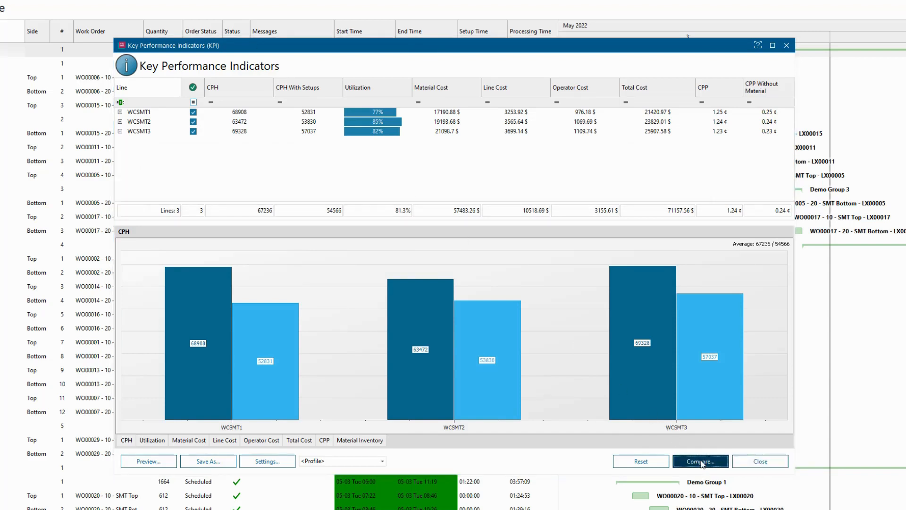
click(700, 461)
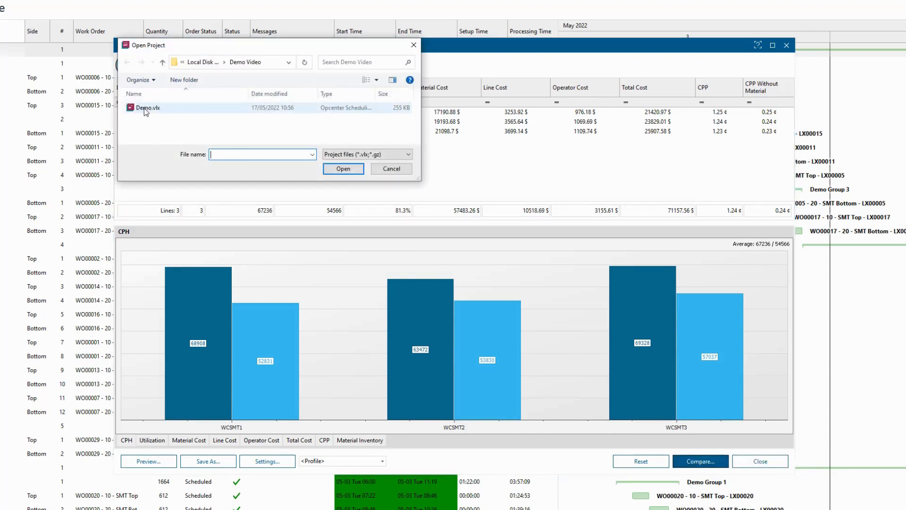